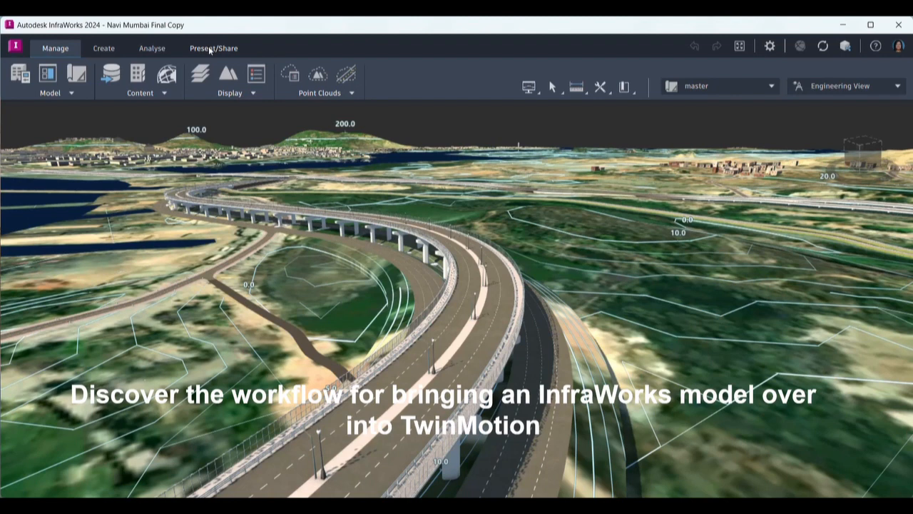
# Step: Show the Share export options from the Present/Share tools in InfraWorks
pyautogui.click(212, 48)
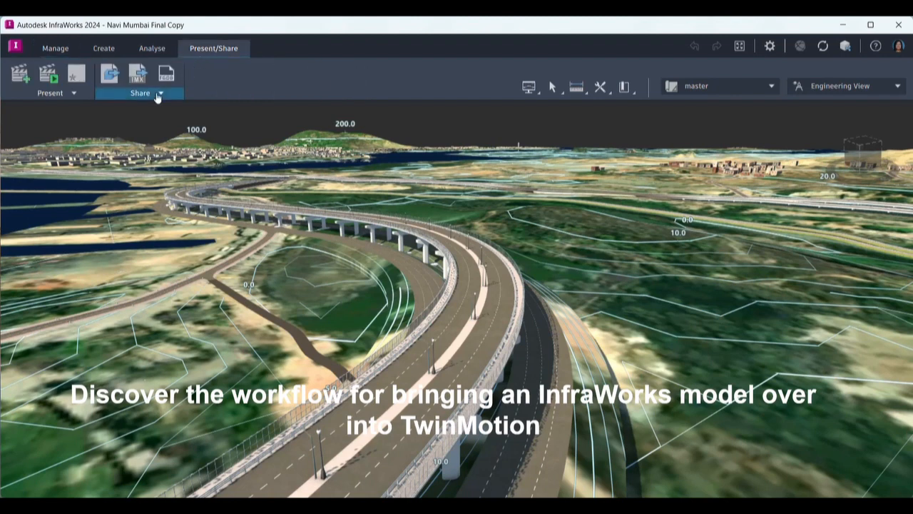
pyautogui.click(160, 94)
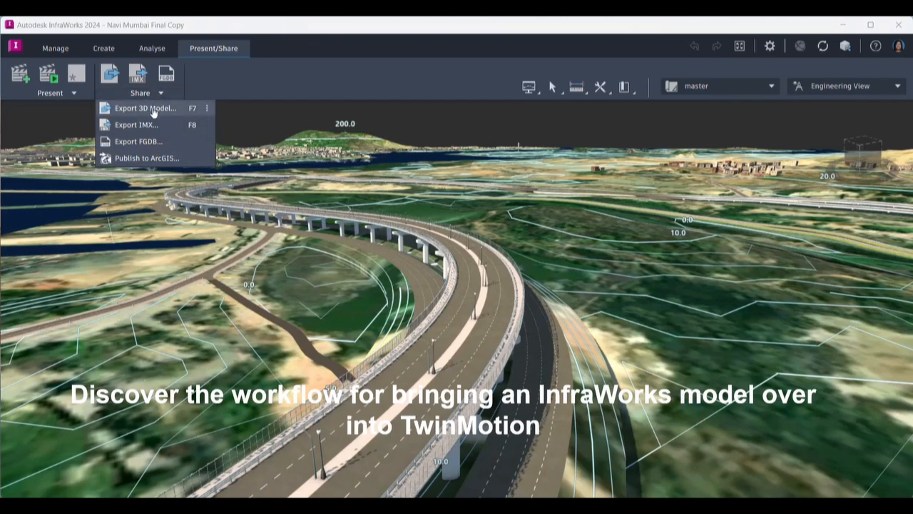
# Step: Configure Export 3D Model with an interactive Bbox extent instead of the entire model, targeting multiple files
pyautogui.click(143, 109)
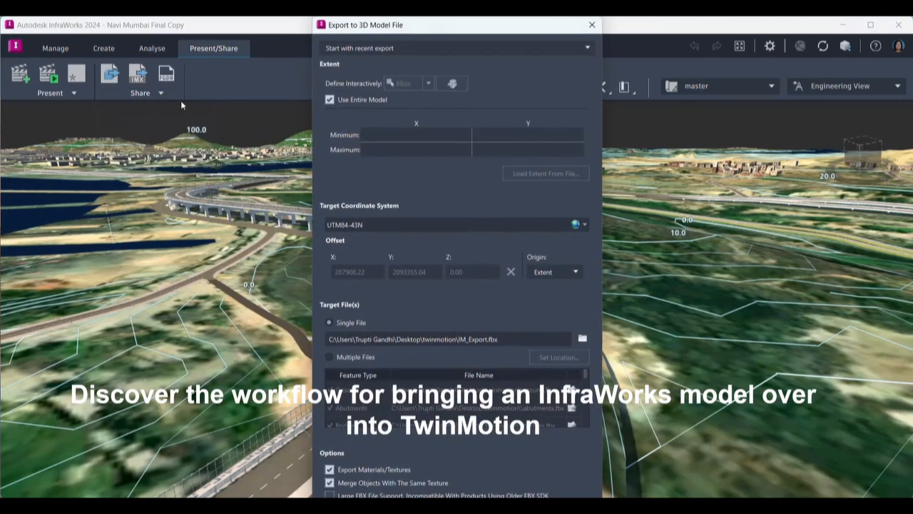
pyautogui.moveTo(391, 296)
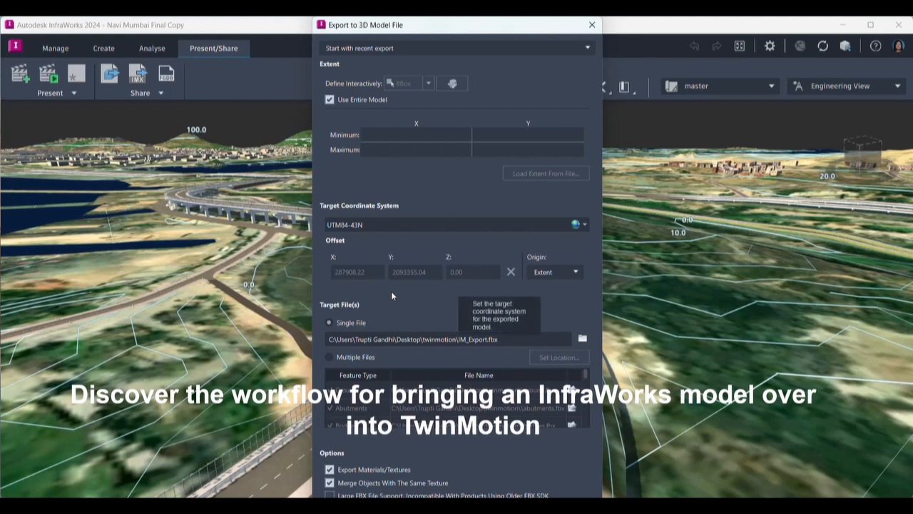
pyautogui.moveTo(677, 394)
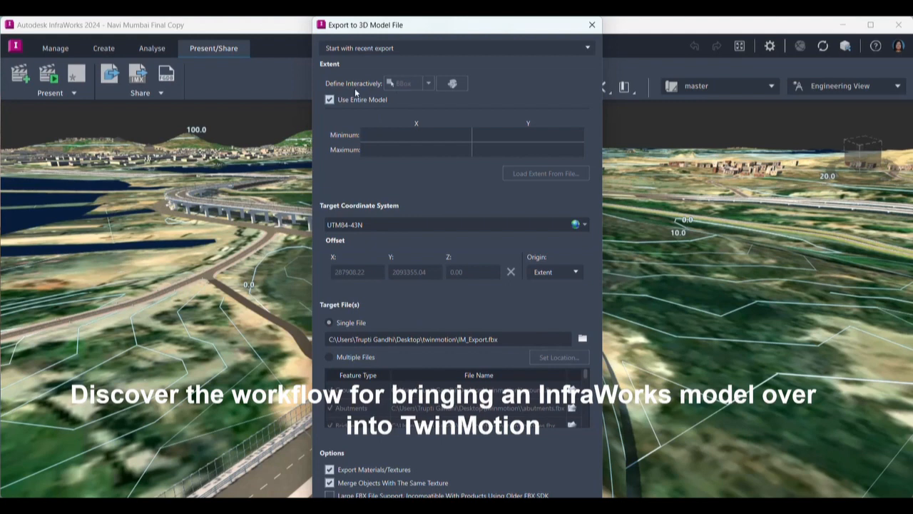
pyautogui.click(328, 100)
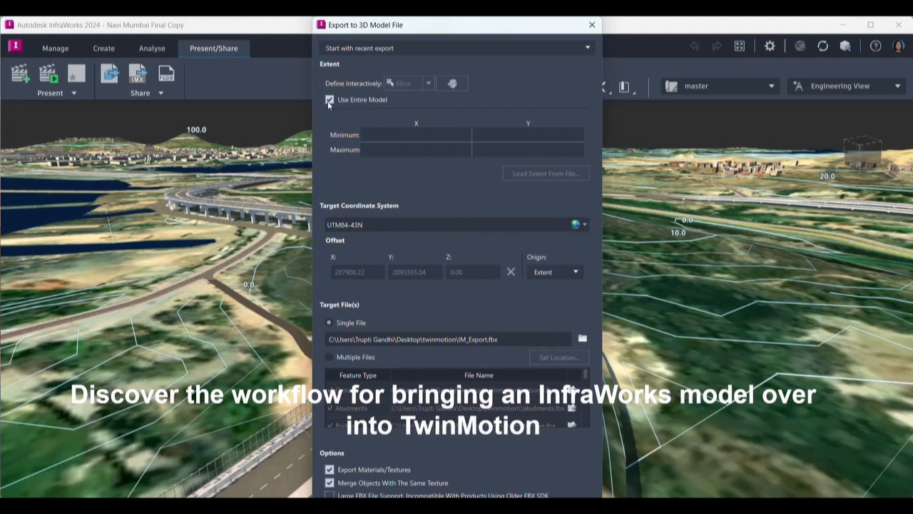
pyautogui.click(330, 100)
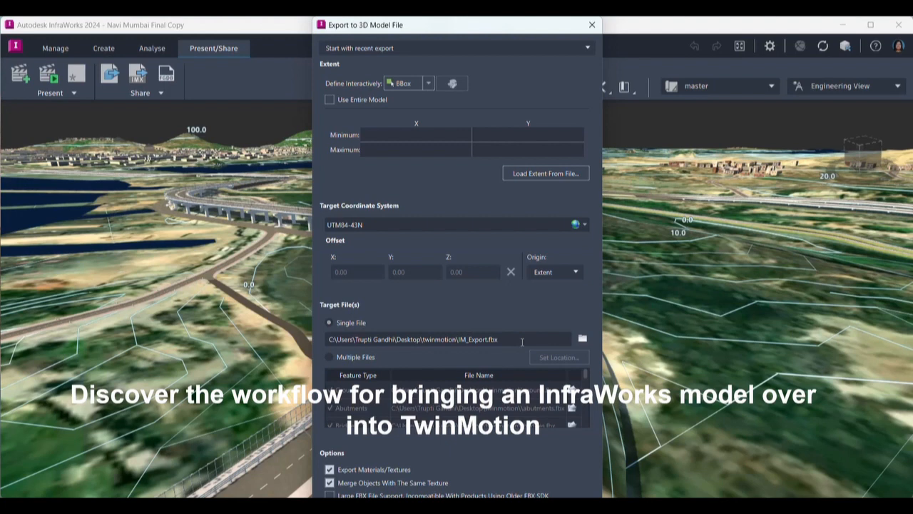
pyautogui.moveTo(497, 356)
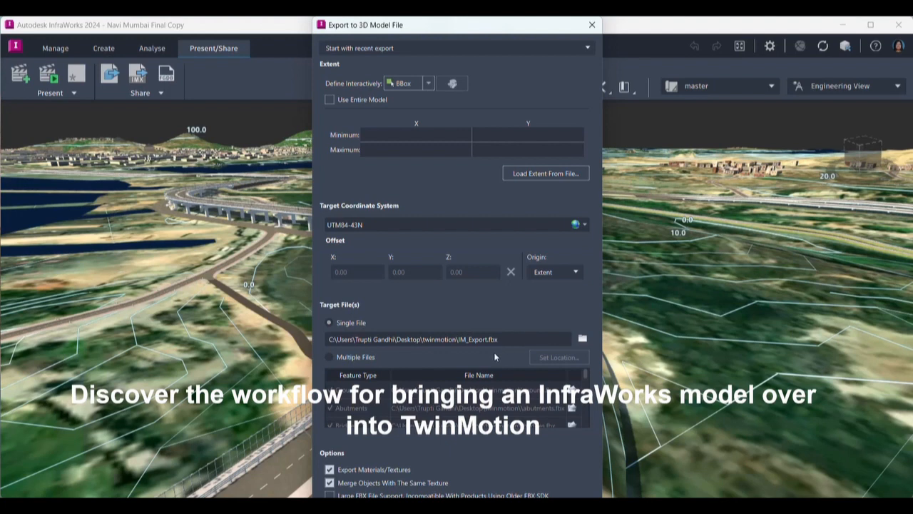
pyautogui.click(328, 356)
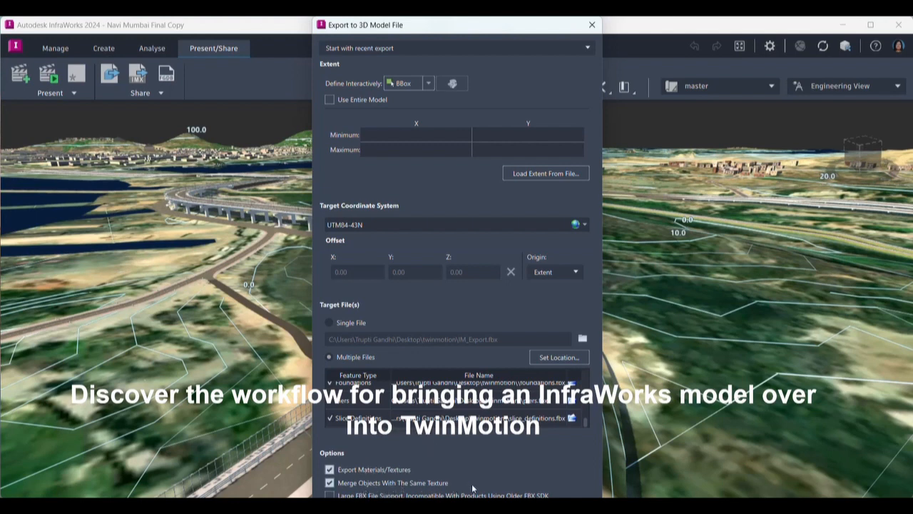
pyautogui.click(328, 493)
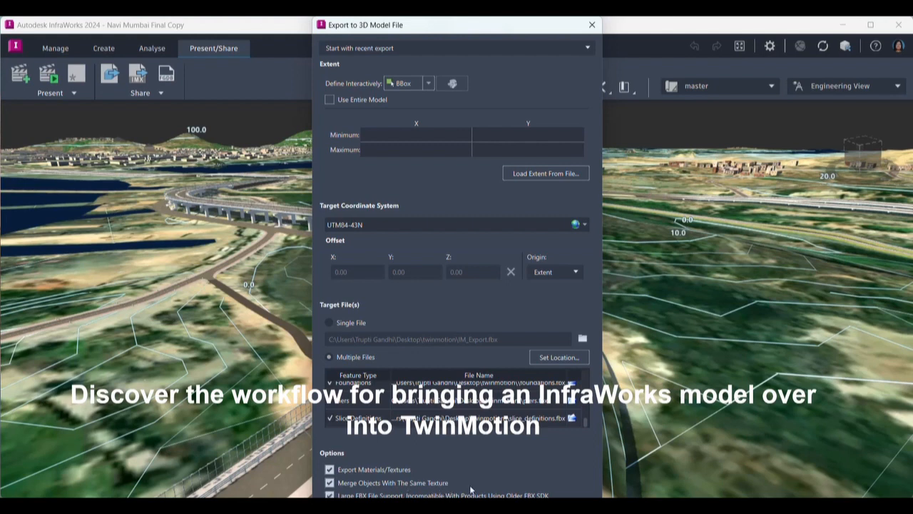
pyautogui.moveTo(488, 488)
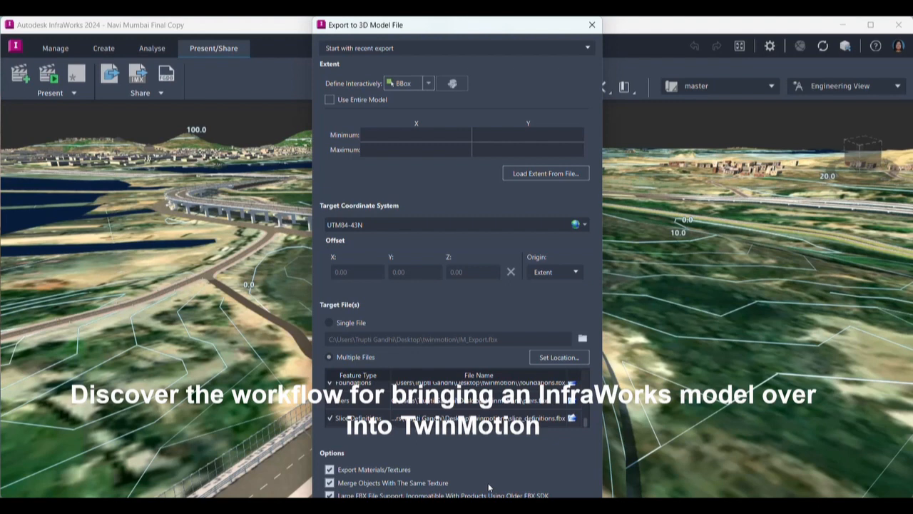
pyautogui.moveTo(491, 460)
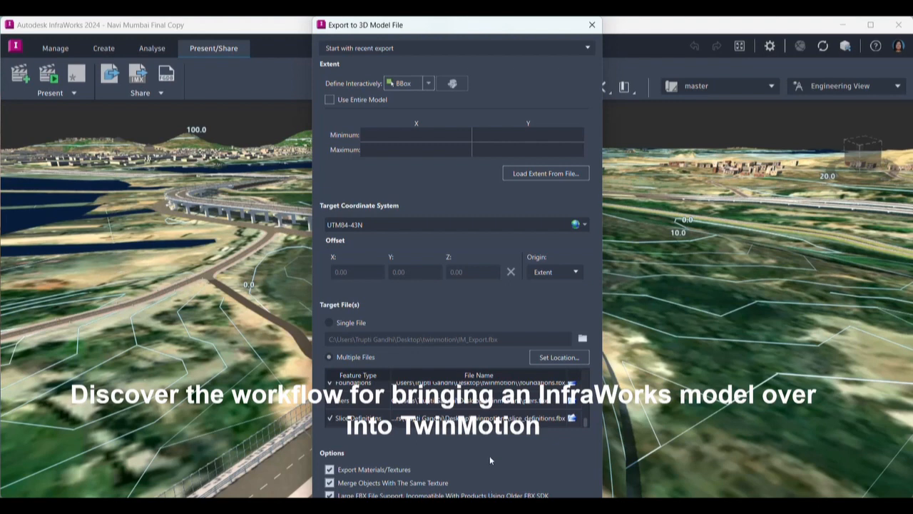
pyautogui.moveTo(482, 437)
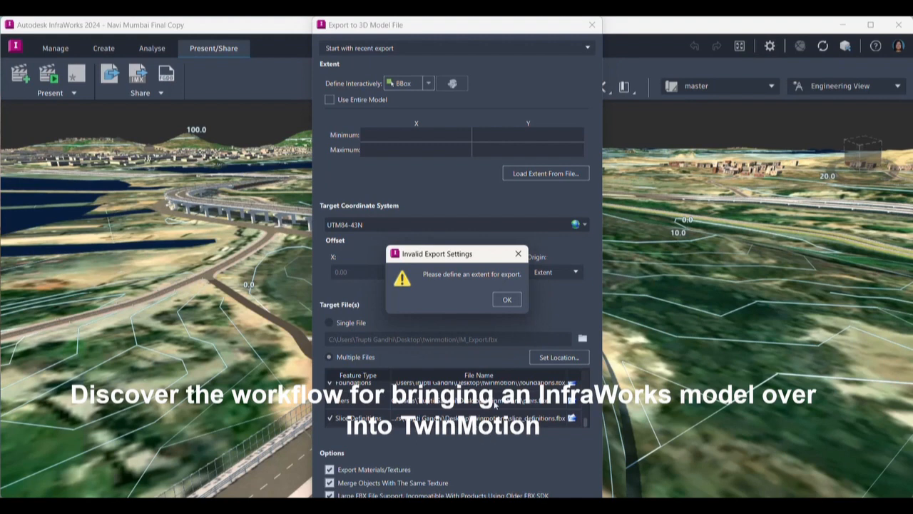
pyautogui.click(506, 299)
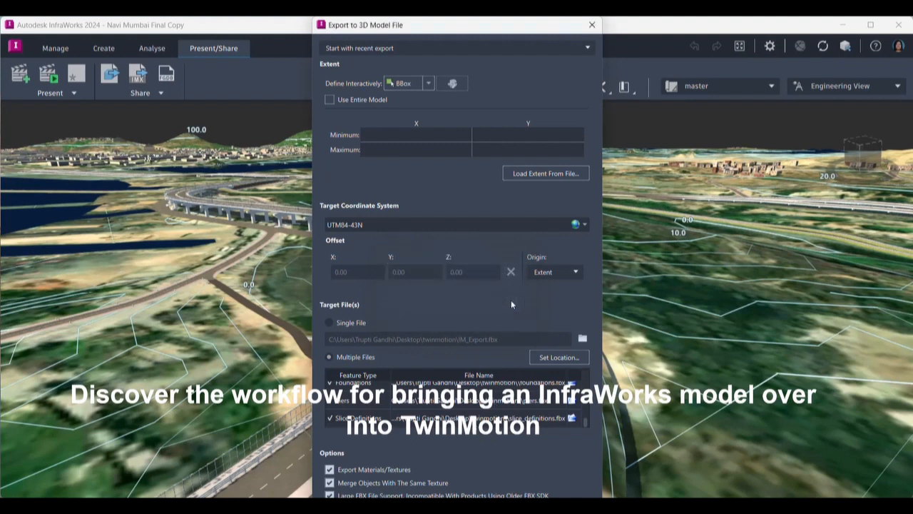
pyautogui.click(330, 100)
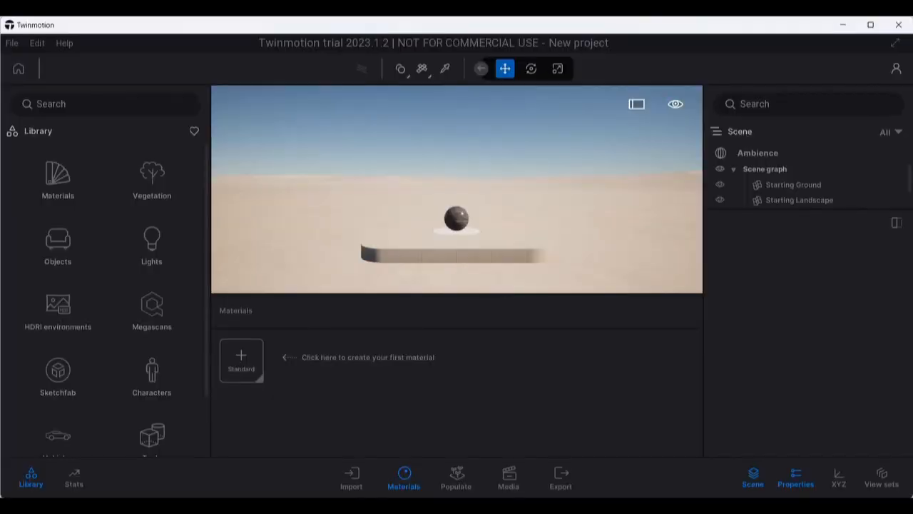
pyautogui.moveTo(357, 325)
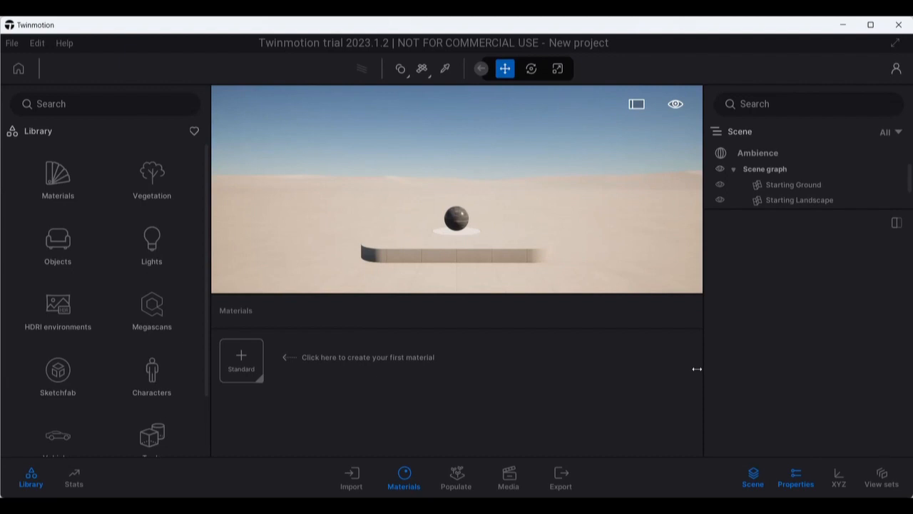
pyautogui.moveTo(699, 379)
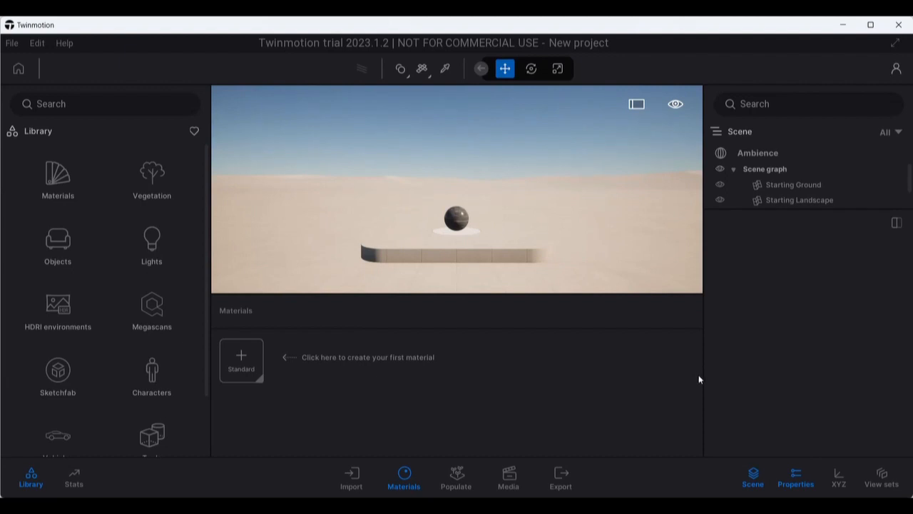
pyautogui.moveTo(323, 61)
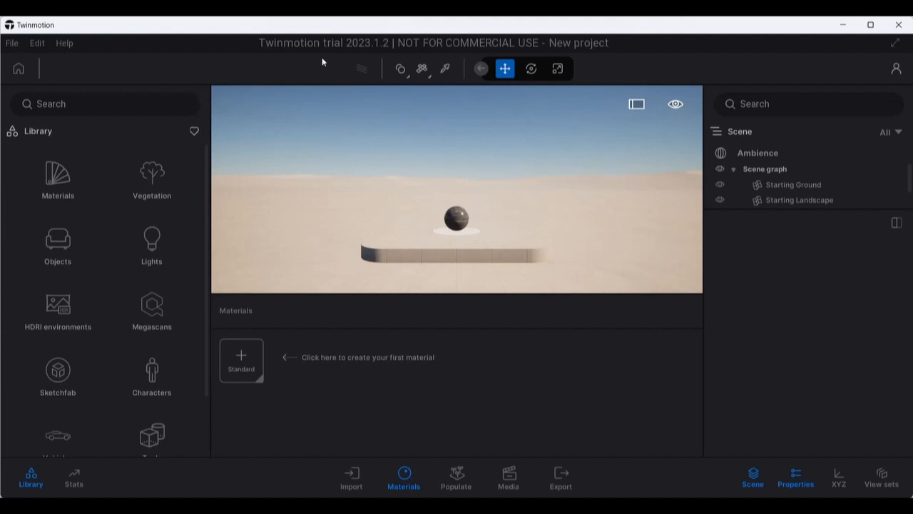
pyautogui.moveTo(216, 424)
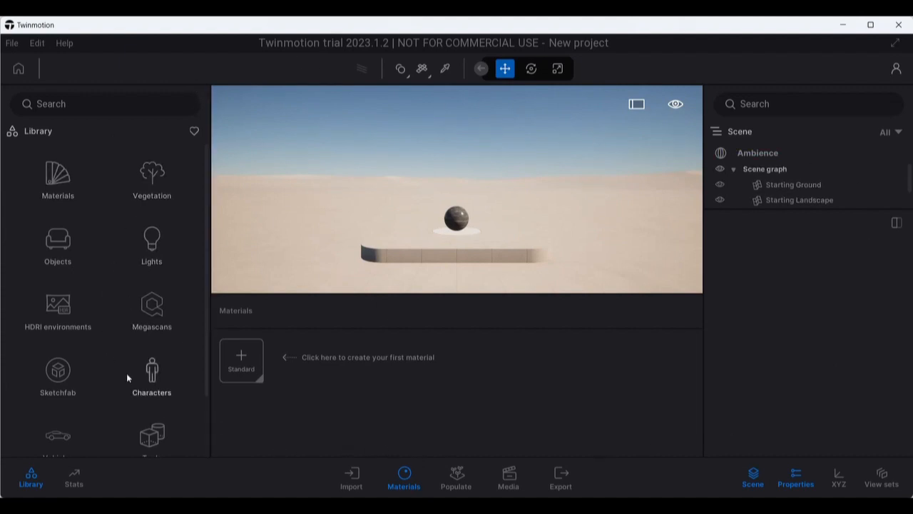
pyautogui.moveTo(902, 305)
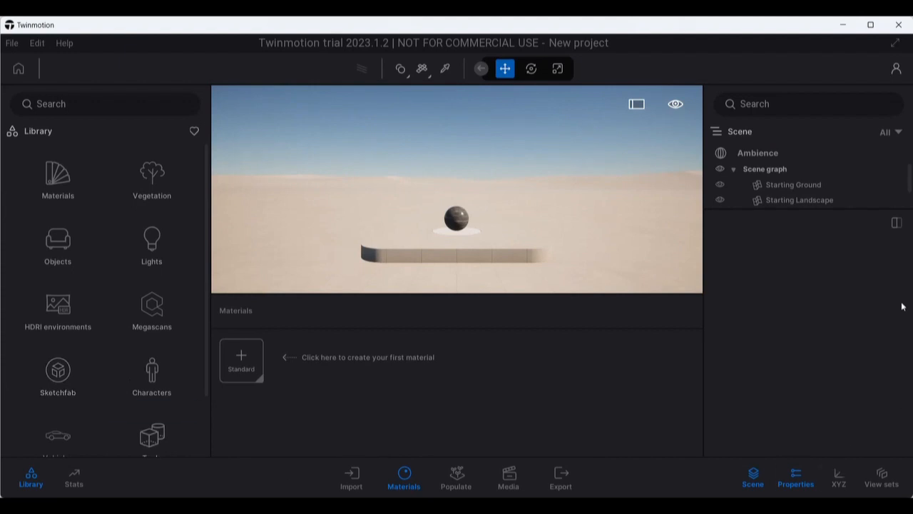
# Step: Show the Import dock for geometry in the new Twinmotion project
pyautogui.click(757, 153)
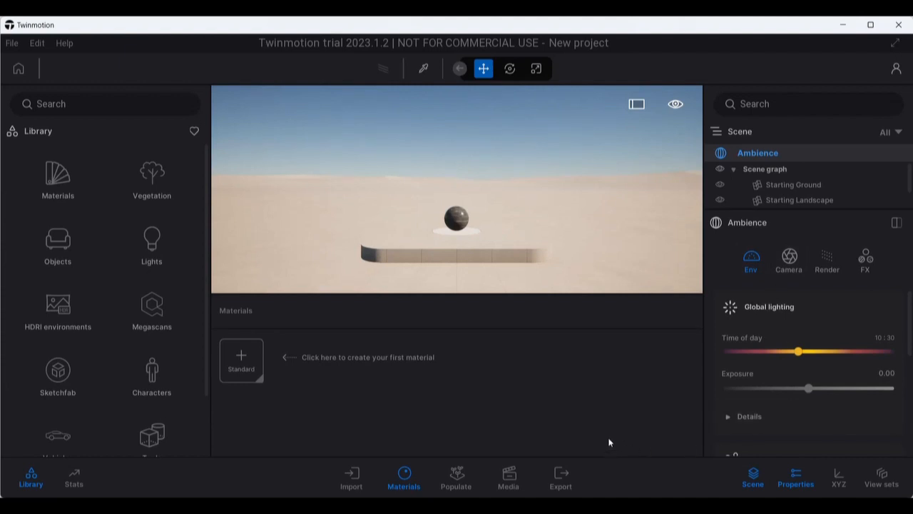
pyautogui.moveTo(332, 468)
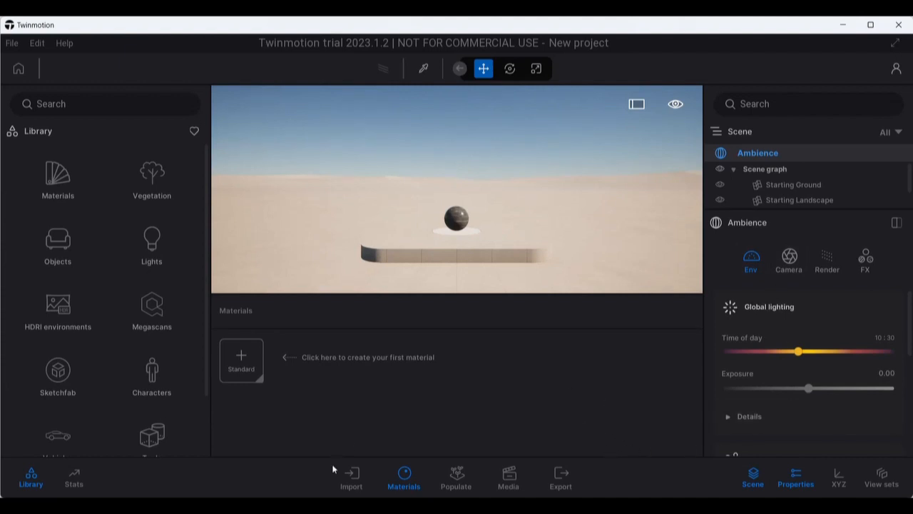
pyautogui.click(351, 477)
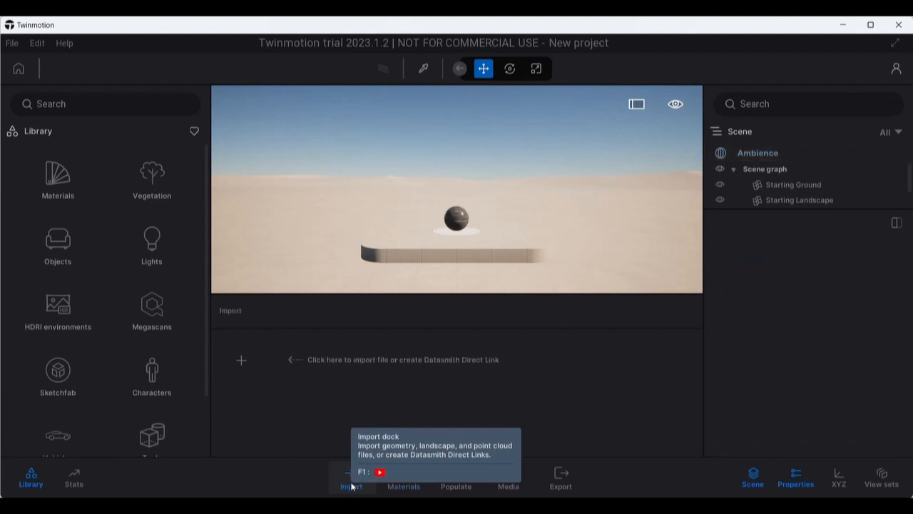
pyautogui.moveTo(242, 359)
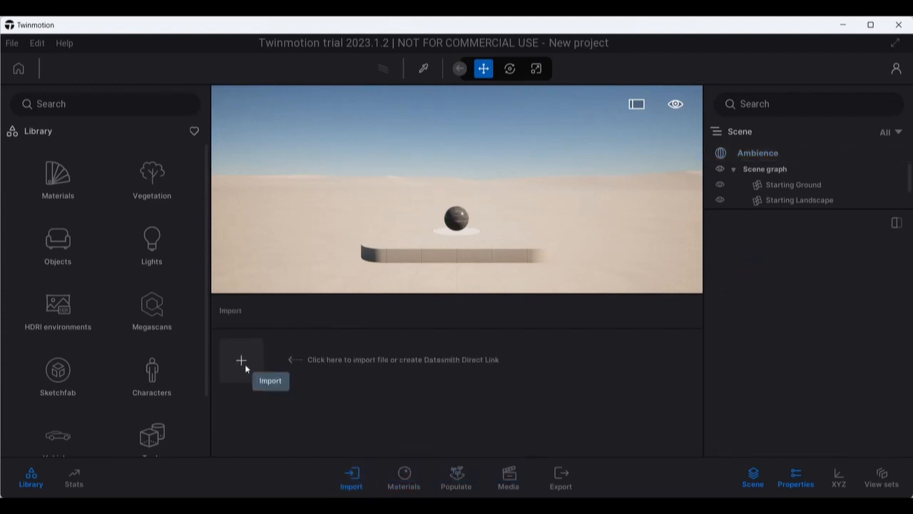
# Step: Start a new geometry import and browse for a file to load
pyautogui.click(241, 360)
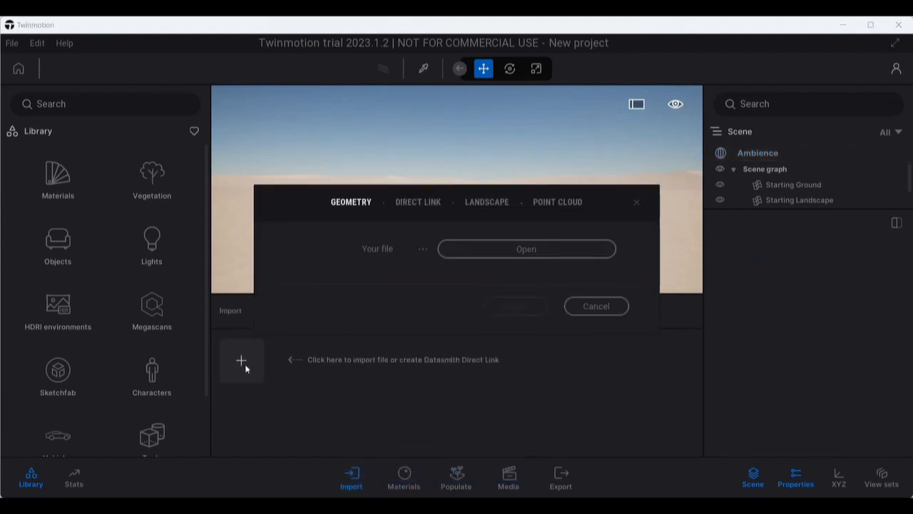
pyautogui.moveTo(419, 230)
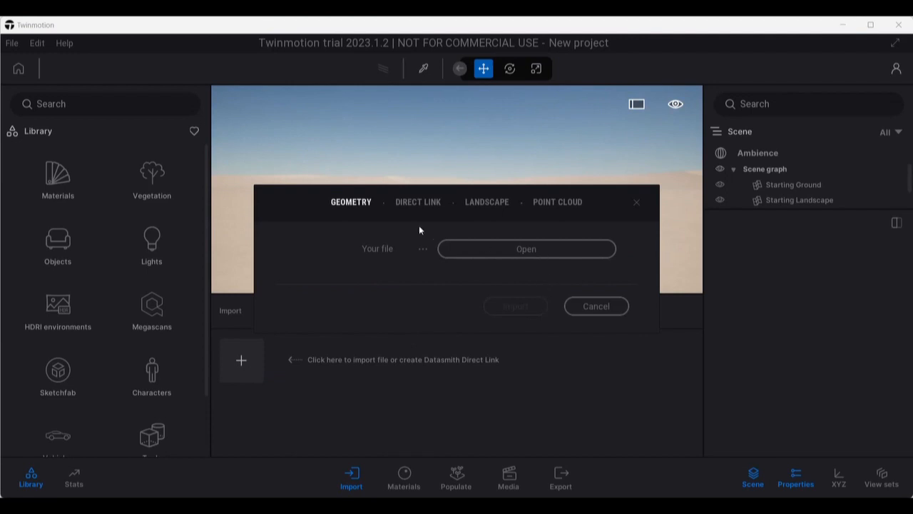
pyautogui.moveTo(533, 205)
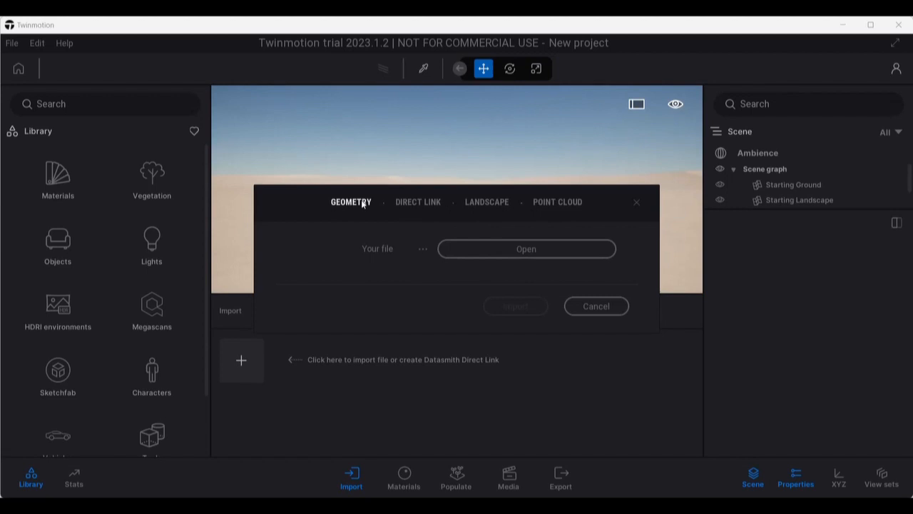
pyautogui.click(527, 248)
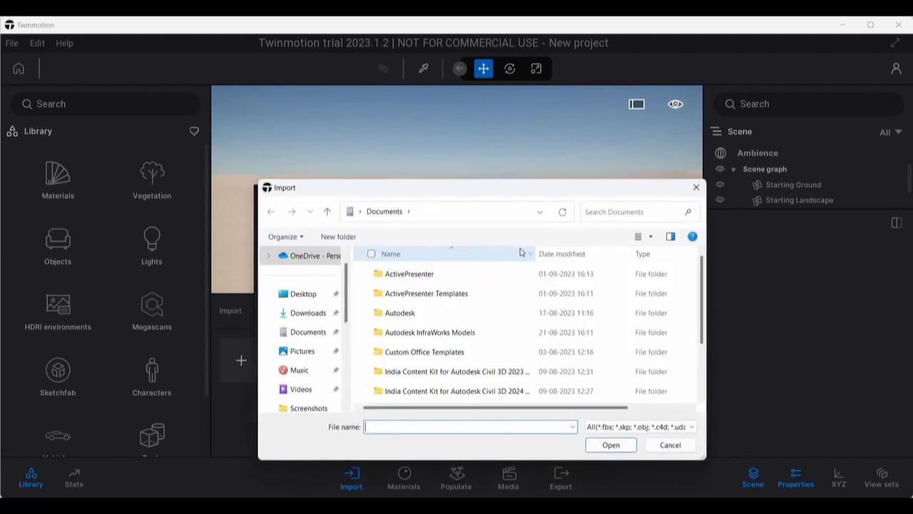
# Step: Choose IM_Export coastal road 30 aug from Desktop > twinmotion as the geometry file
pyautogui.click(303, 294)
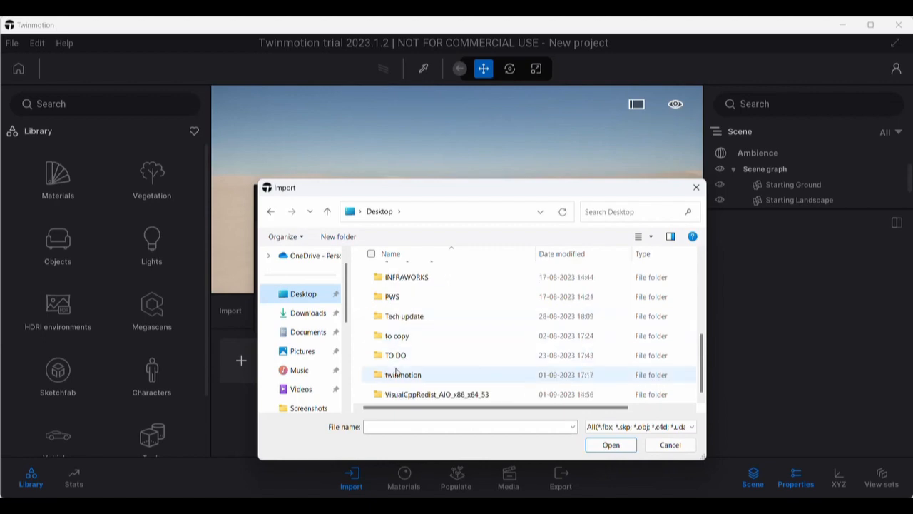
pyautogui.doubleClick(402, 374)
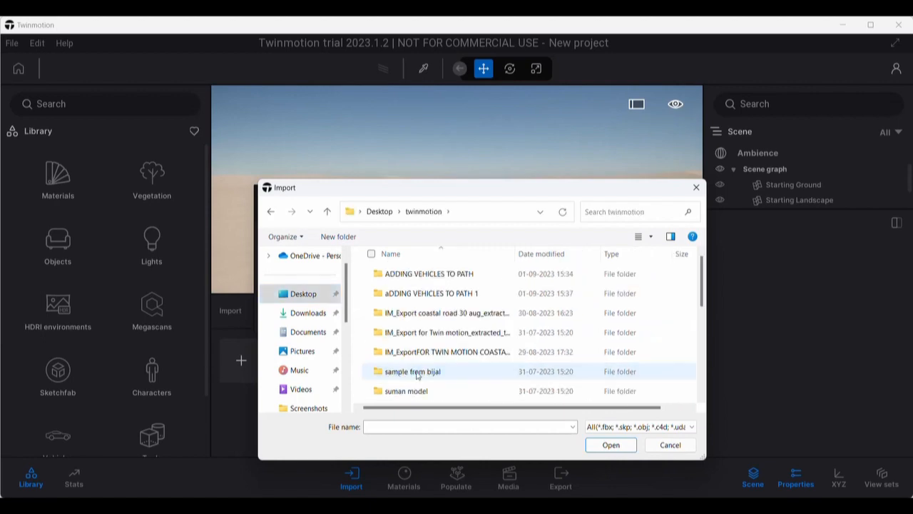
pyautogui.moveTo(481, 371)
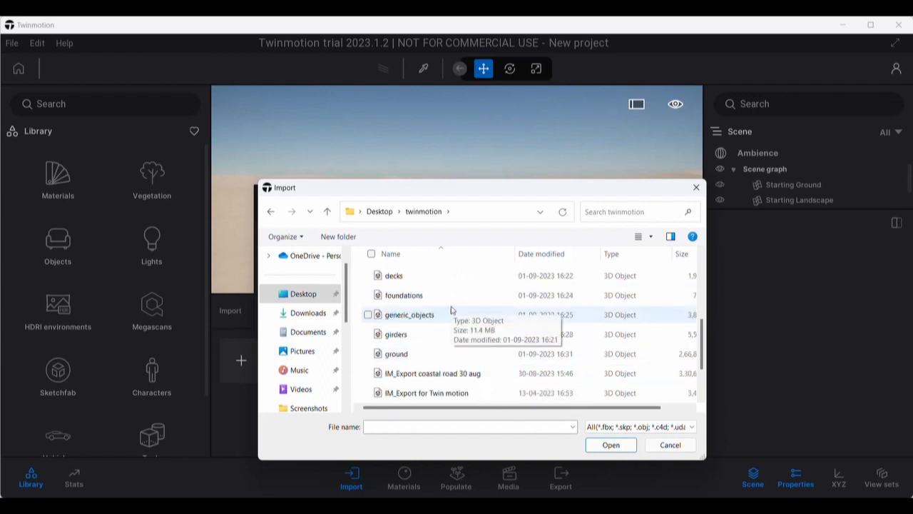
pyautogui.moveTo(399, 311)
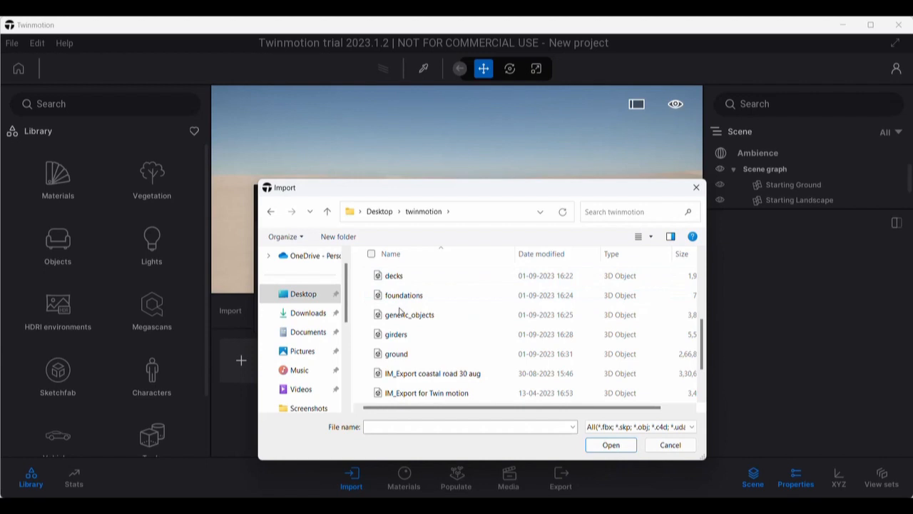
pyautogui.click(394, 276)
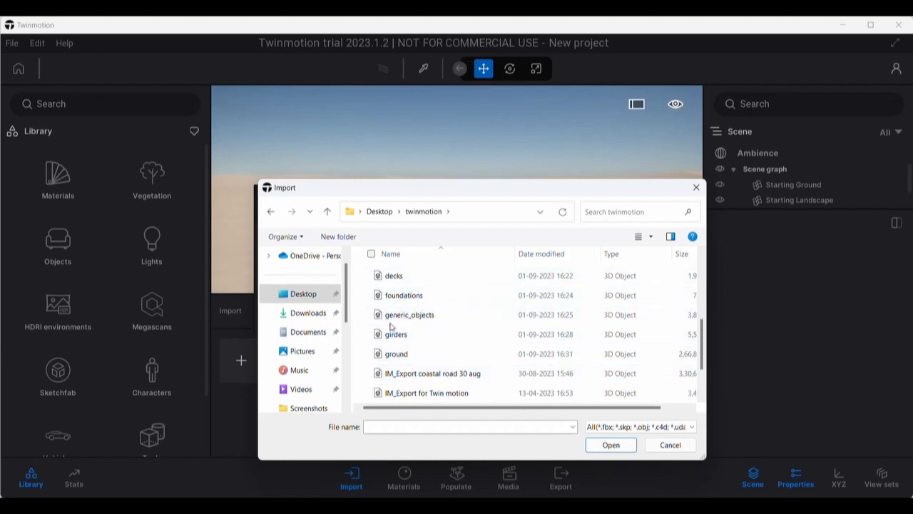
pyautogui.click(397, 353)
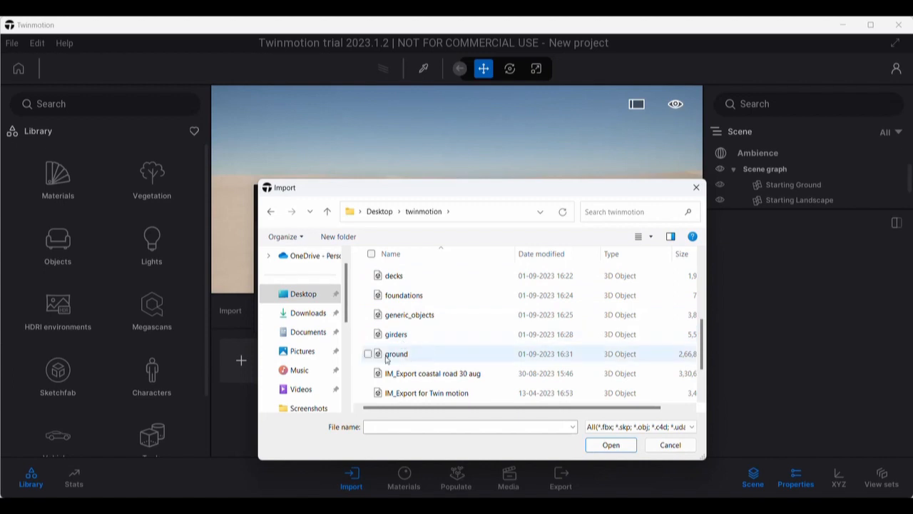
pyautogui.moveTo(431, 374)
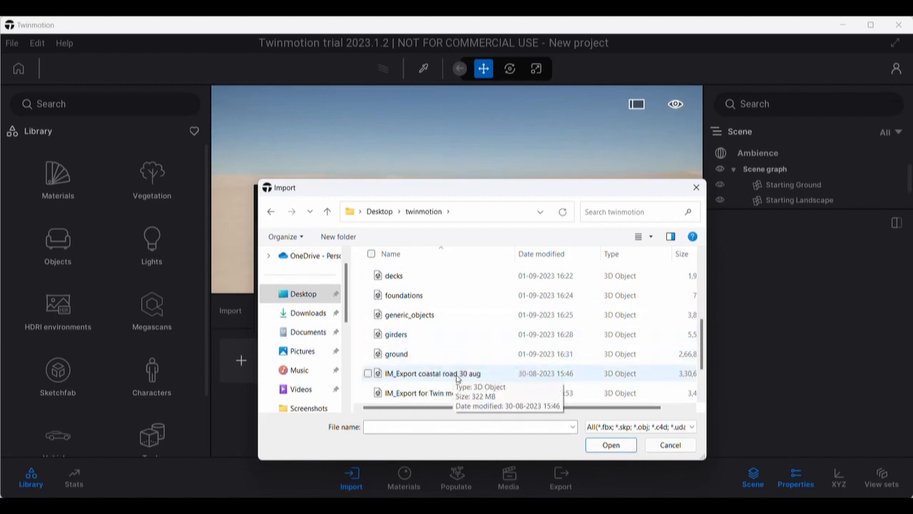
pyautogui.click(431, 374)
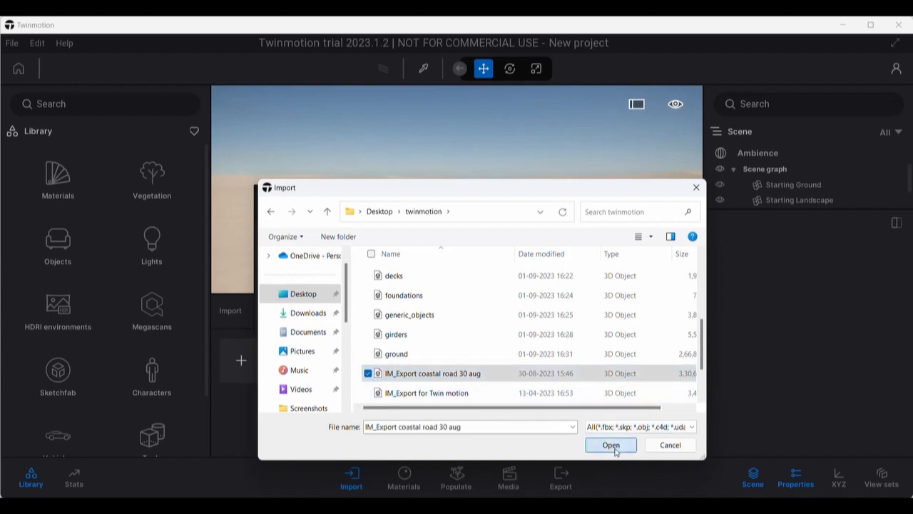
pyautogui.click(611, 446)
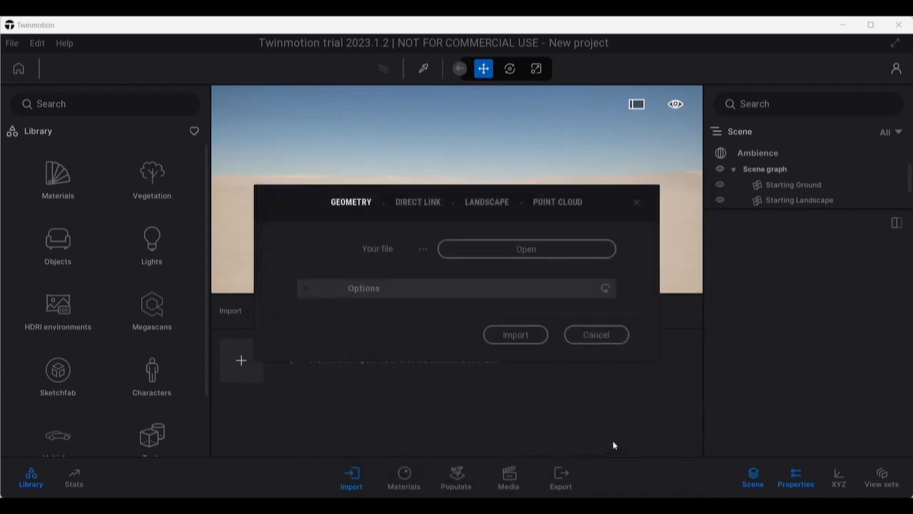
pyautogui.moveTo(627, 419)
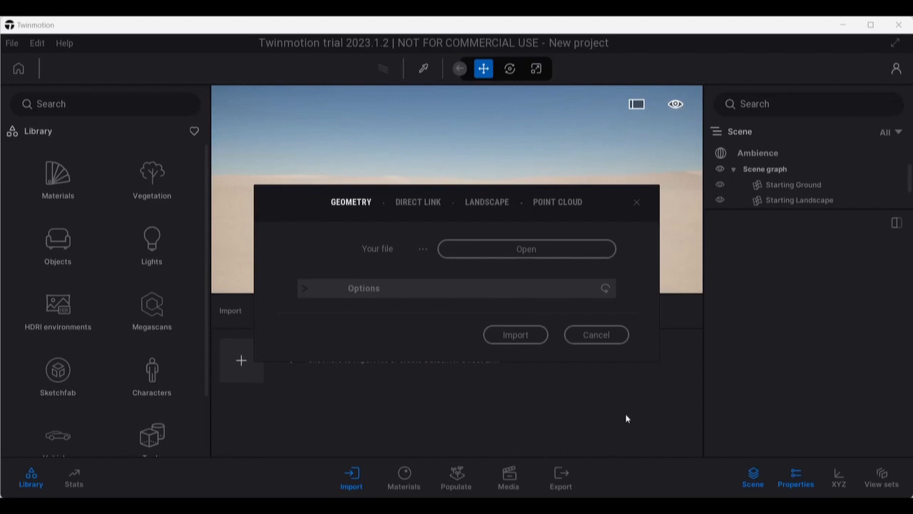
pyautogui.moveTo(557, 383)
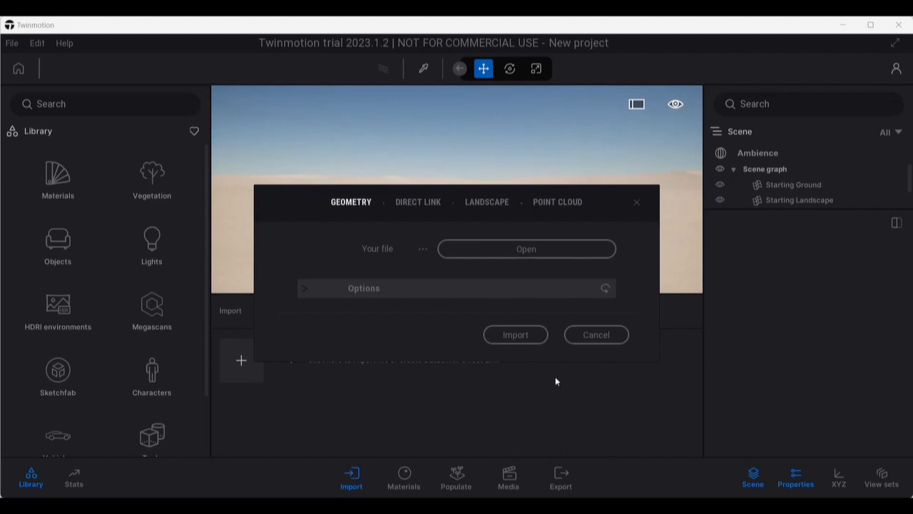
# Step: Import the coastal road bridge model into the Twinmotion scene
pyautogui.click(516, 334)
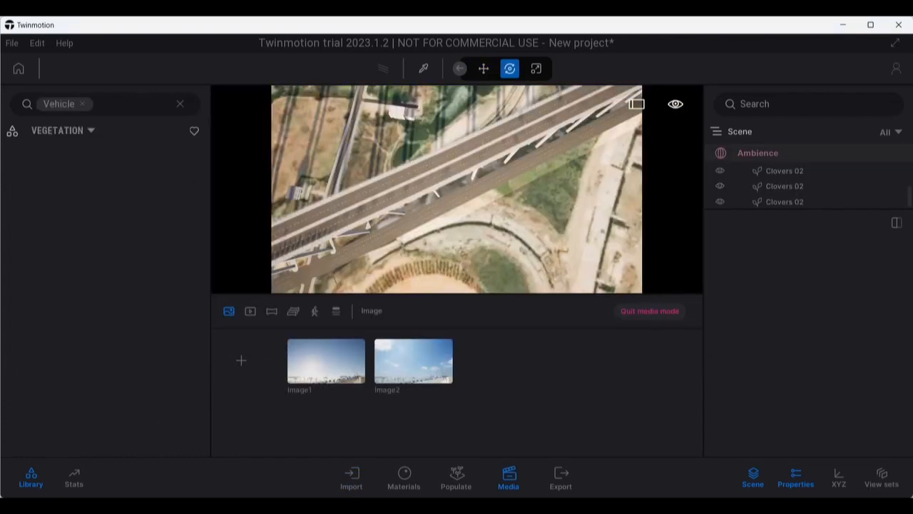
pyautogui.moveTo(360, 229)
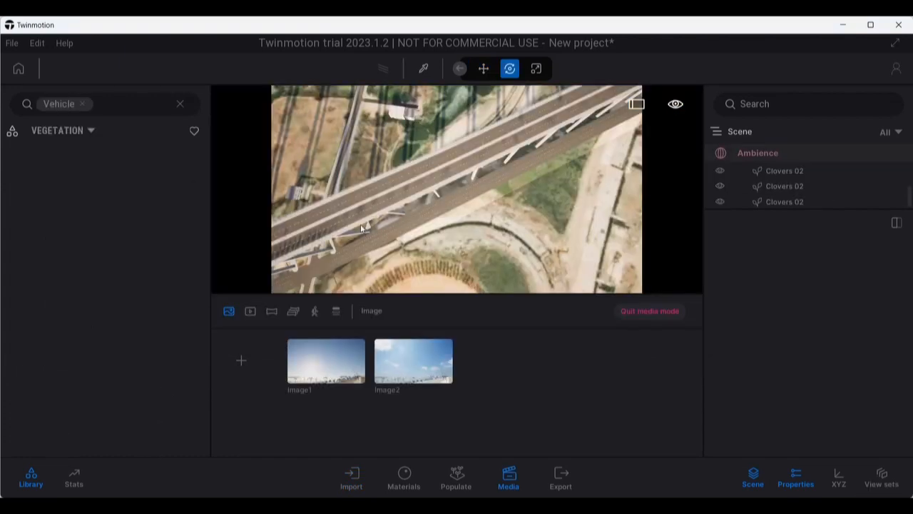
pyautogui.moveTo(380, 190)
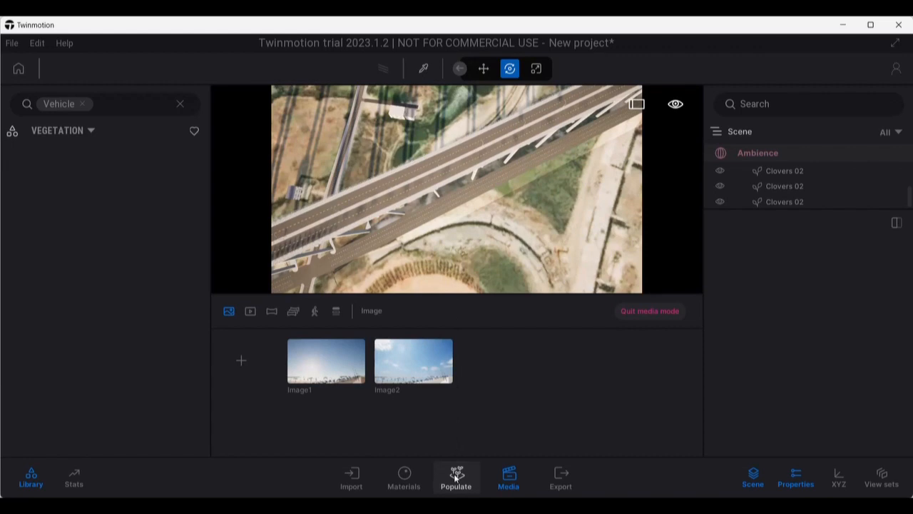
# Step: Start a Vehicle path from Populate > Paths and draw it along the bridge road
pyautogui.click(457, 476)
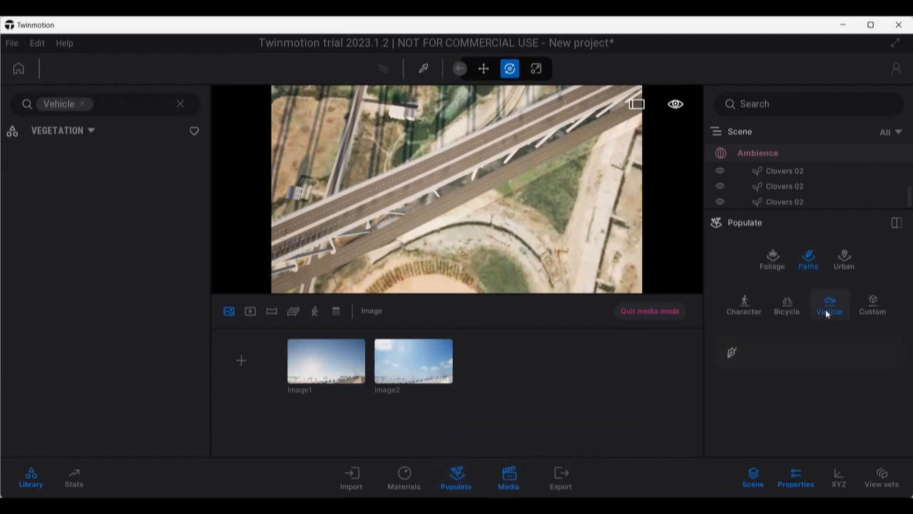
pyautogui.moveTo(808, 259)
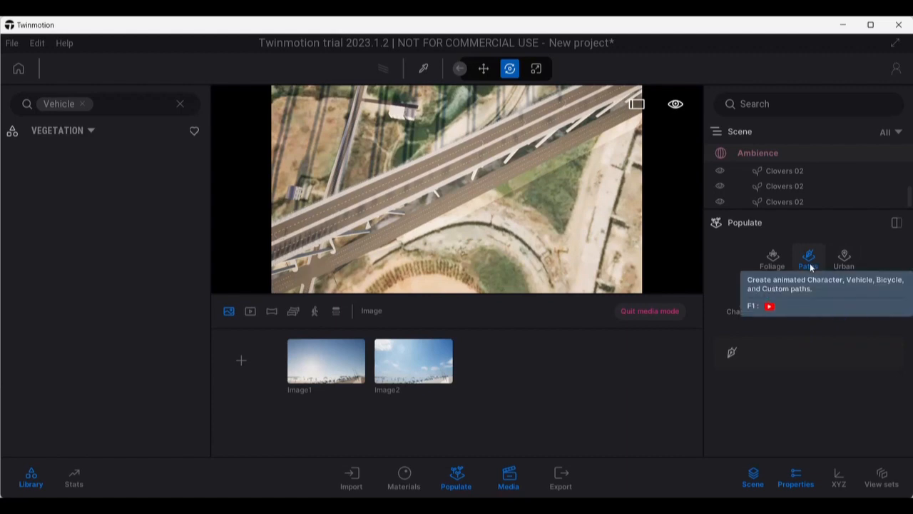
pyautogui.click(808, 258)
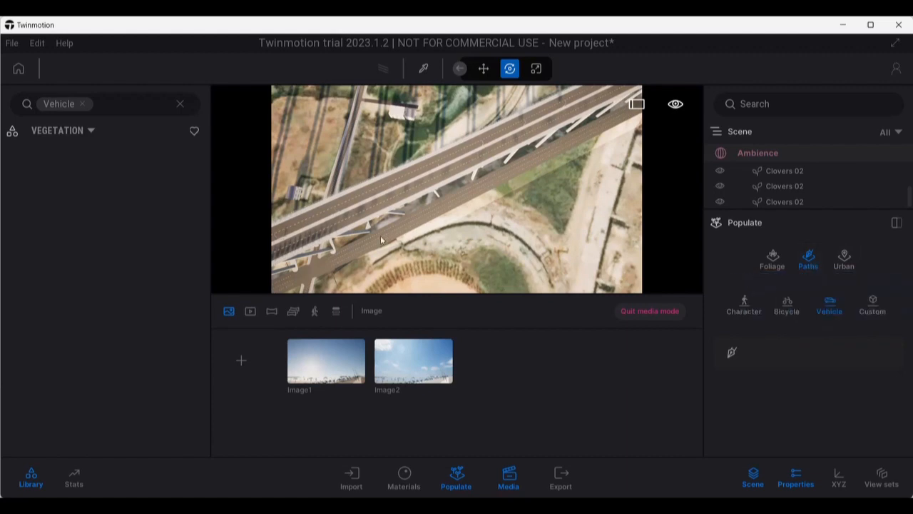
pyautogui.moveTo(315, 220)
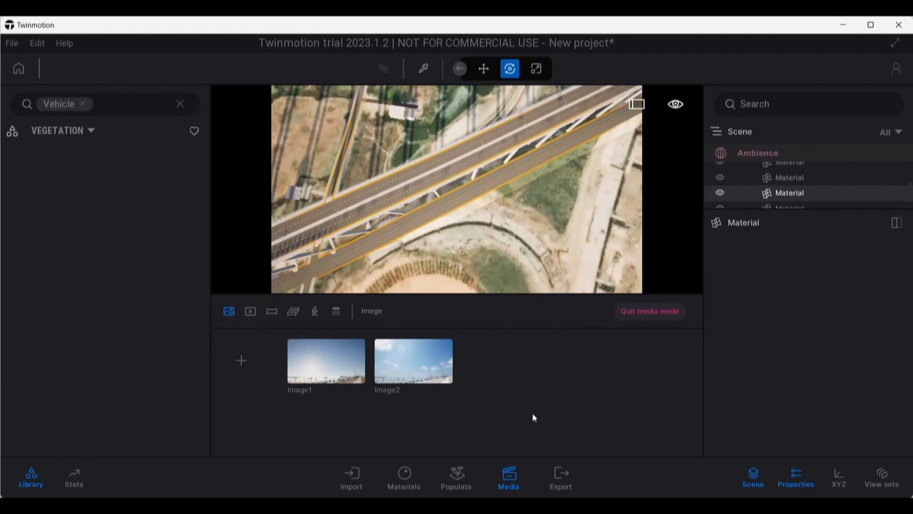
pyautogui.click(456, 477)
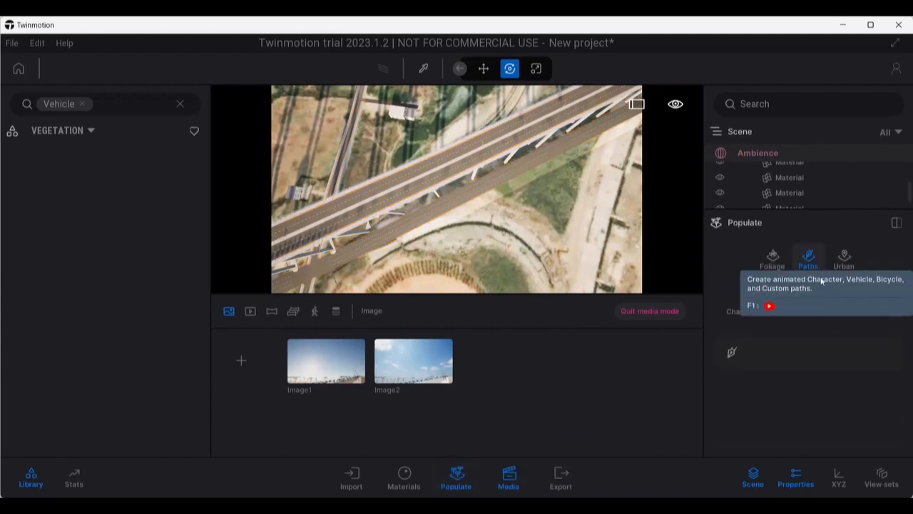
pyautogui.click(808, 257)
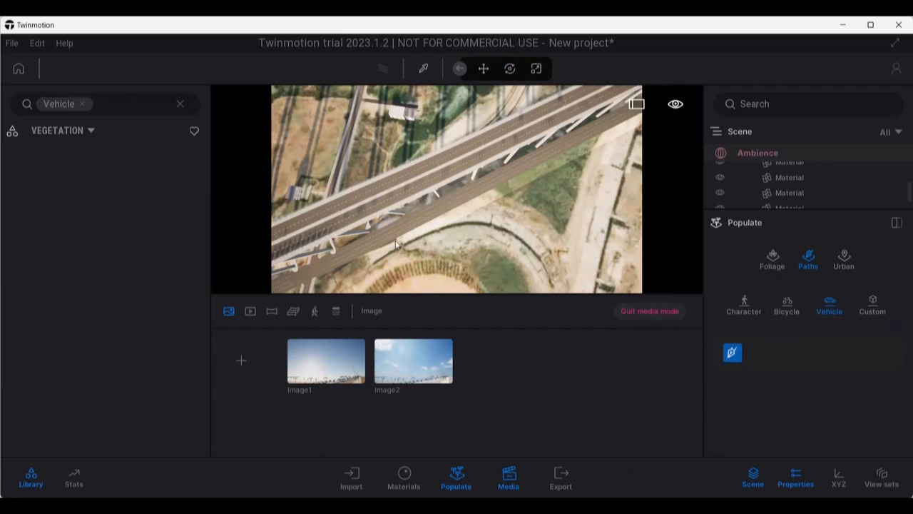
pyautogui.moveTo(457, 153)
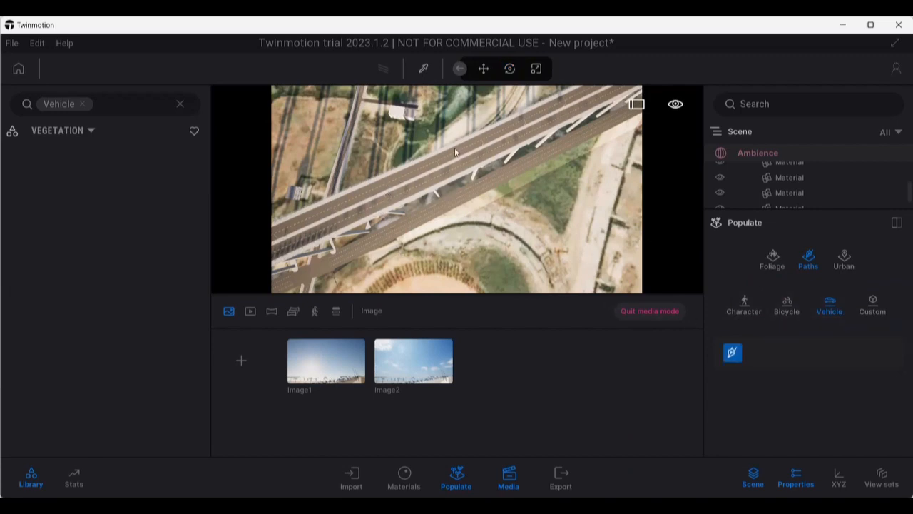
pyautogui.click(732, 351)
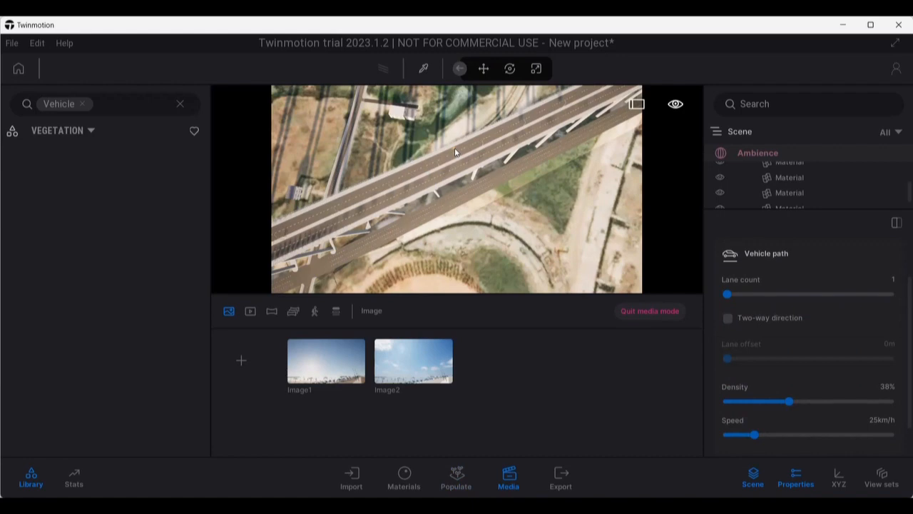
pyautogui.moveTo(437, 163)
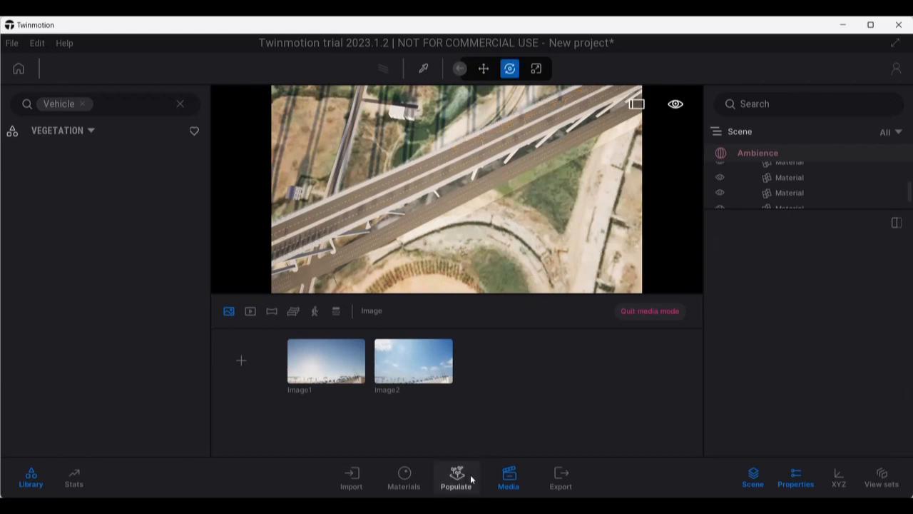
# Step: Draw a second vehicle path along the other carriageway with default lane, density and speed
pyautogui.click(456, 476)
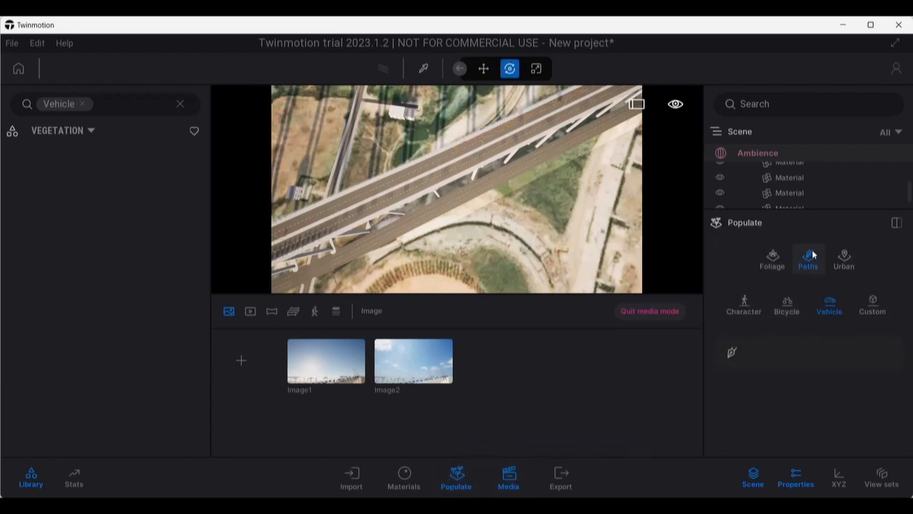
pyautogui.moveTo(829, 302)
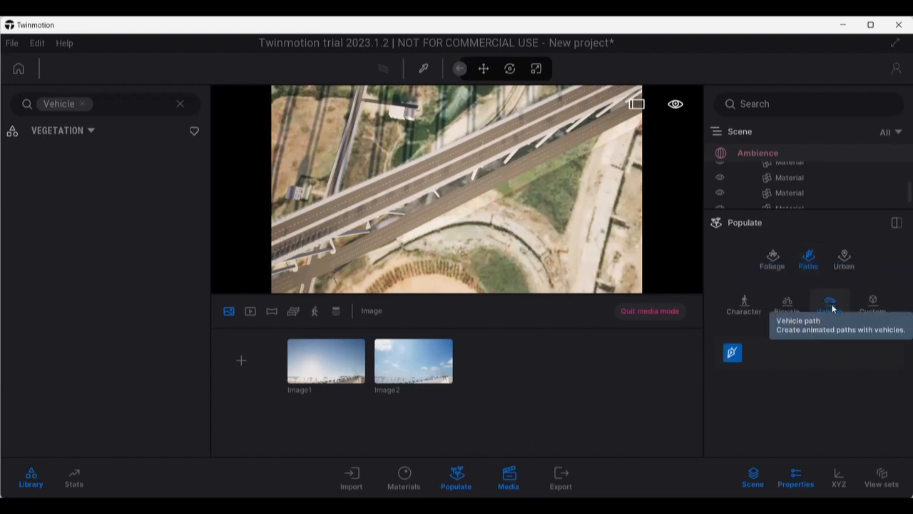
pyautogui.click(829, 305)
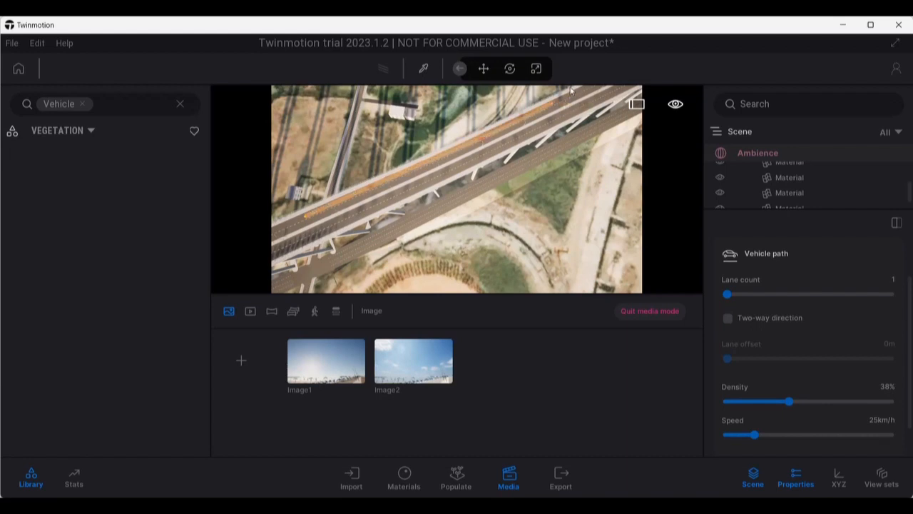
pyautogui.click(509, 69)
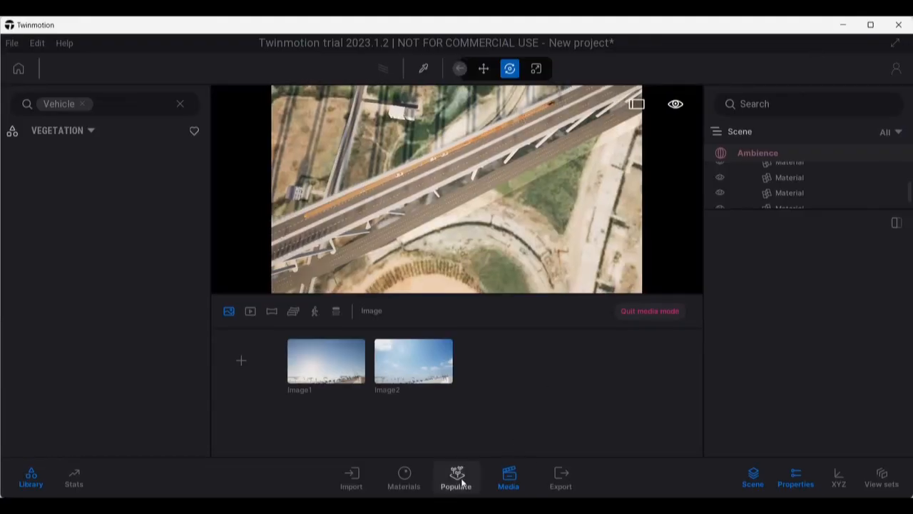
# Step: Draw a further vehicle path so cars travel along the bridge road
pyautogui.click(457, 477)
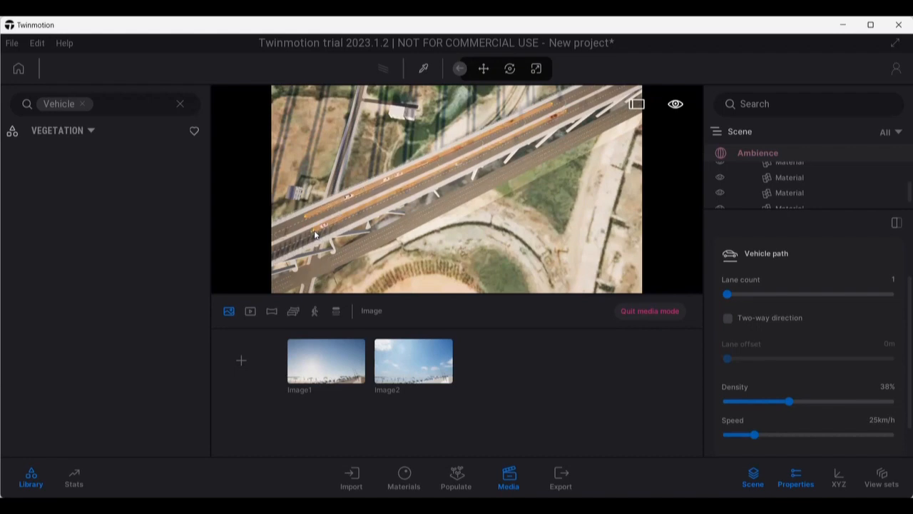
pyautogui.click(509, 68)
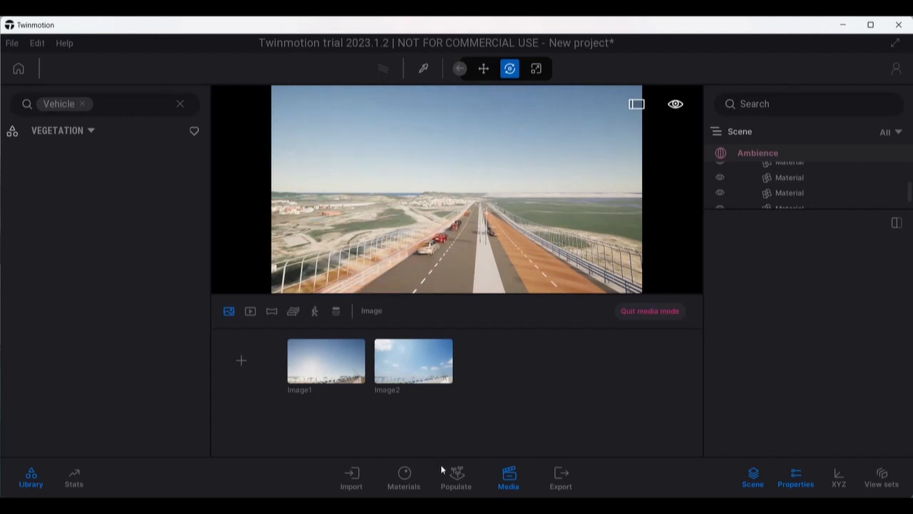
# Step: Add a vehicle path on the other carriageway with density 86% and speed 110 km/h
pyautogui.click(456, 476)
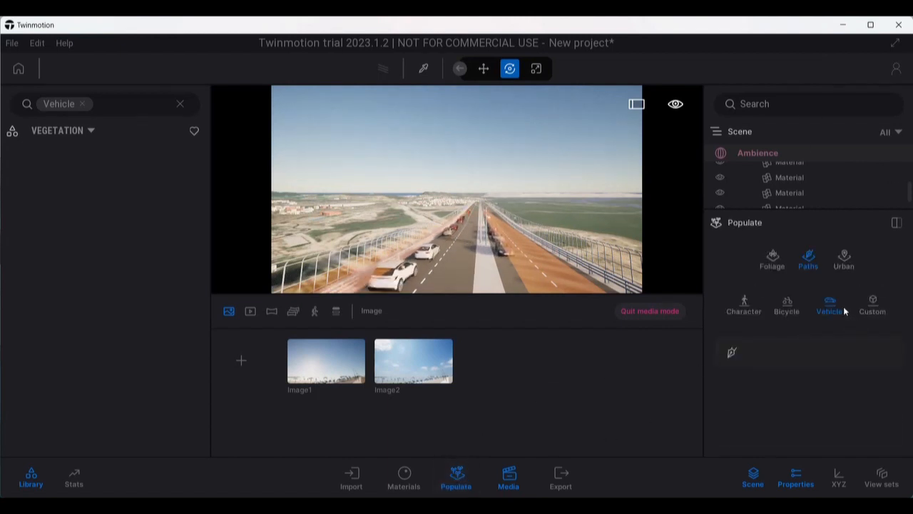
pyautogui.moveTo(731, 351)
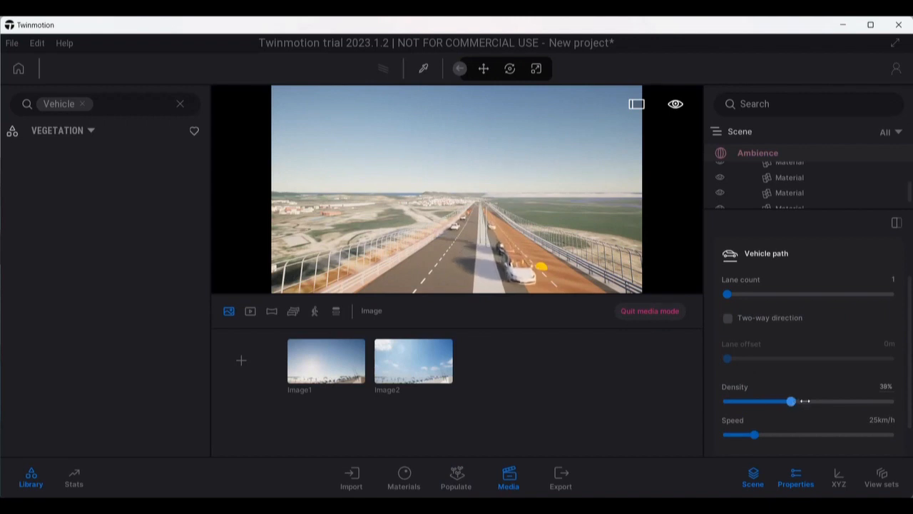
pyautogui.moveTo(791, 401); pyautogui.dragTo(844, 401)
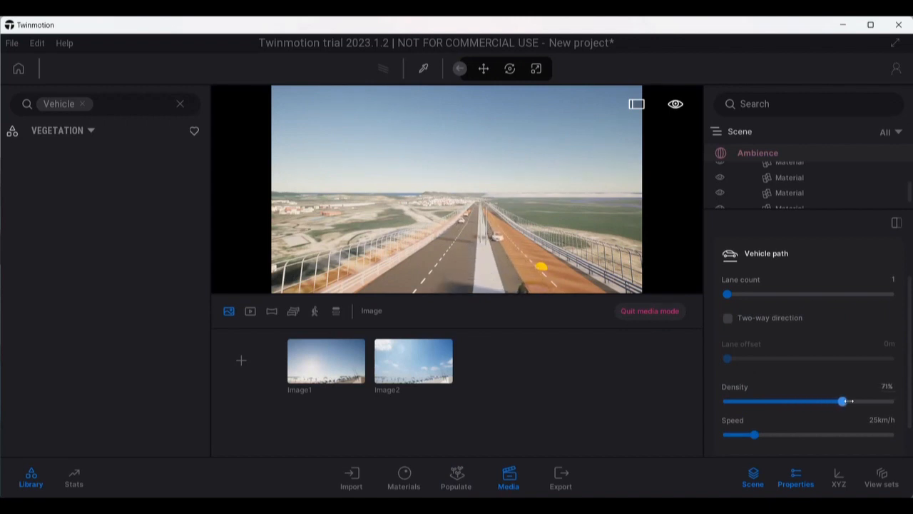
pyautogui.moveTo(845, 401); pyautogui.dragTo(810, 401)
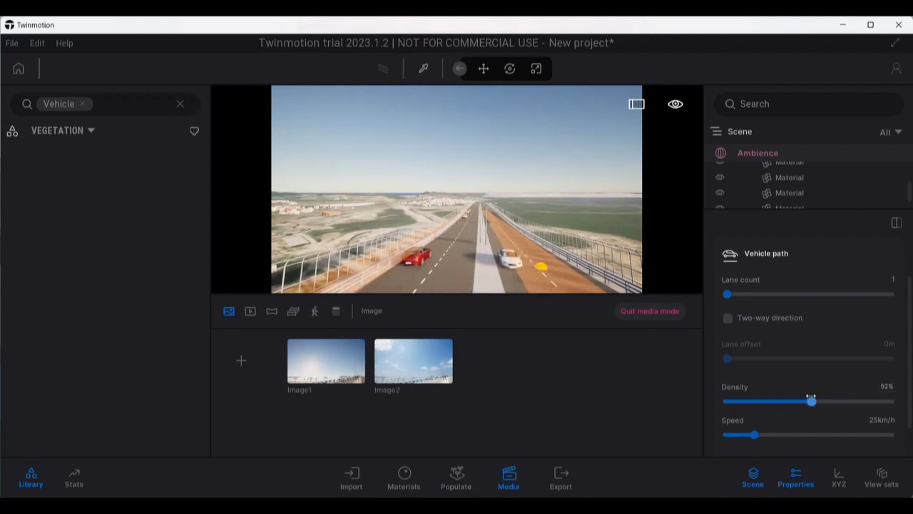
pyautogui.moveTo(811, 401); pyautogui.dragTo(866, 401)
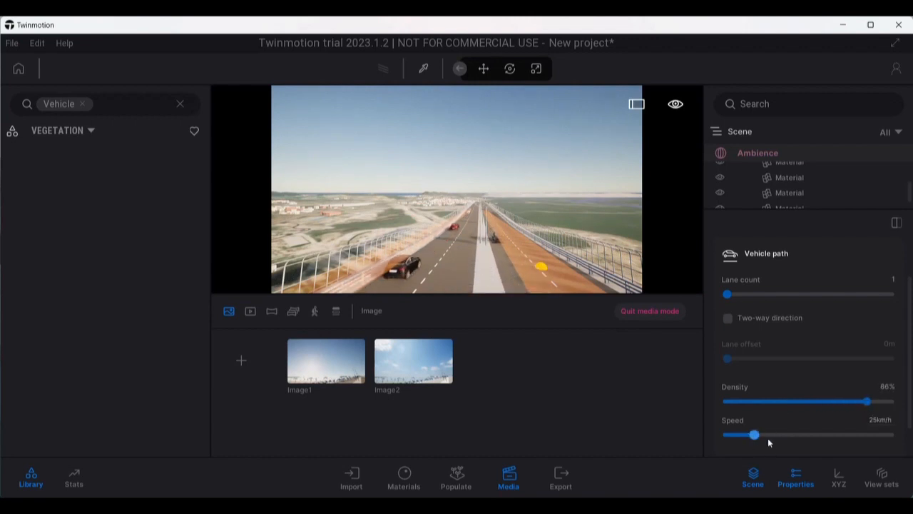
pyautogui.moveTo(773, 434); pyautogui.dragTo(752, 434)
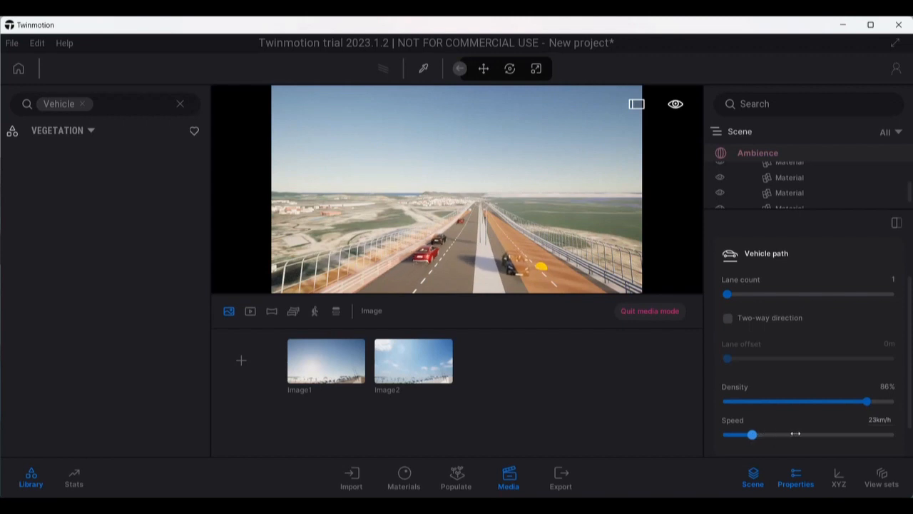
pyautogui.moveTo(750, 434); pyautogui.dragTo(848, 433)
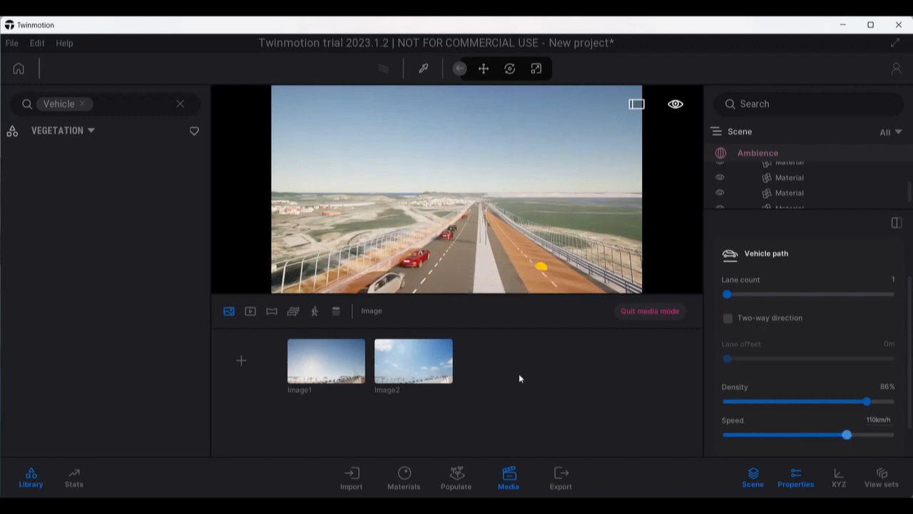